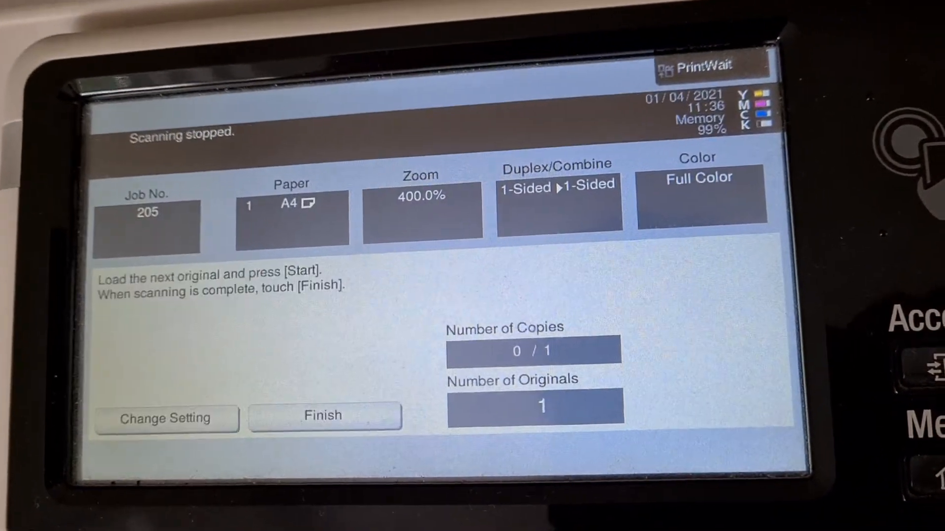
Finish the stopped scan so the copier returns to ready-to-copy with A4, full color, 400%.
left_click(322, 415)
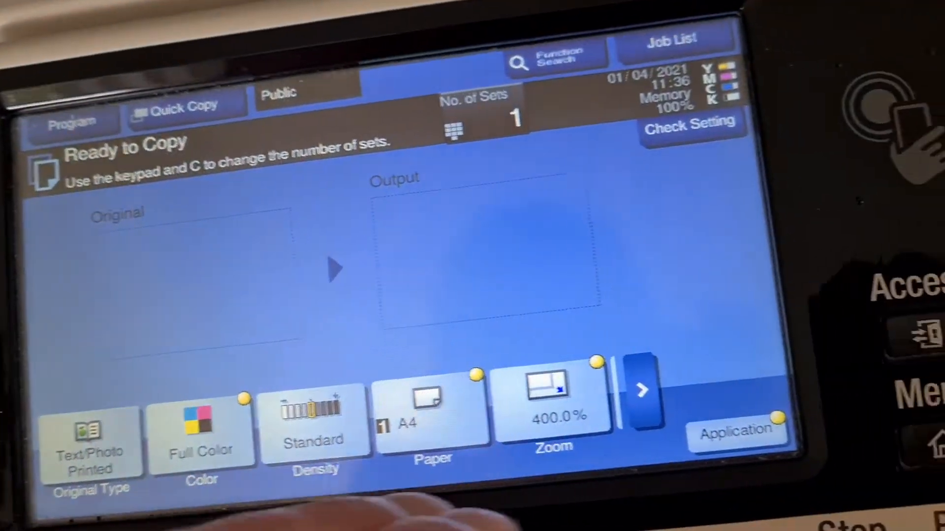
In the Application settings, set Background Color from plum to OFF.
left_click(549, 401)
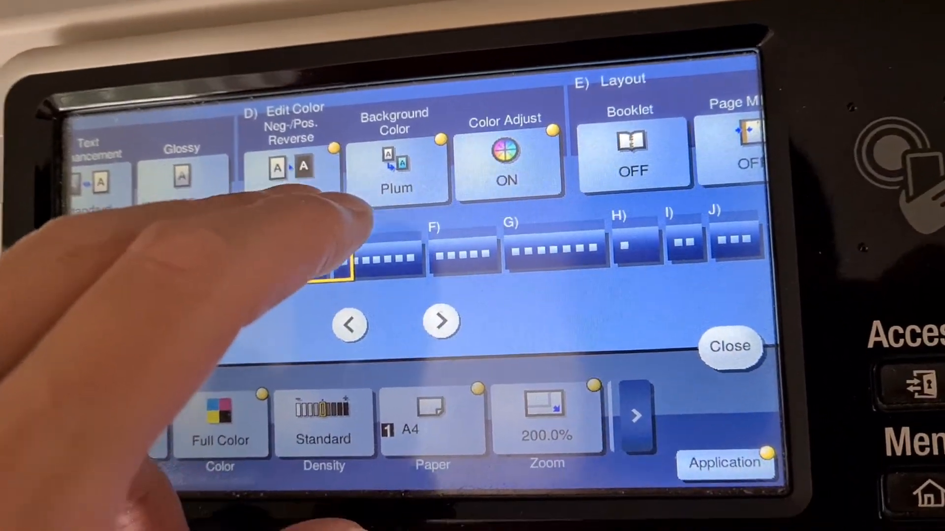
left_click(396, 163)
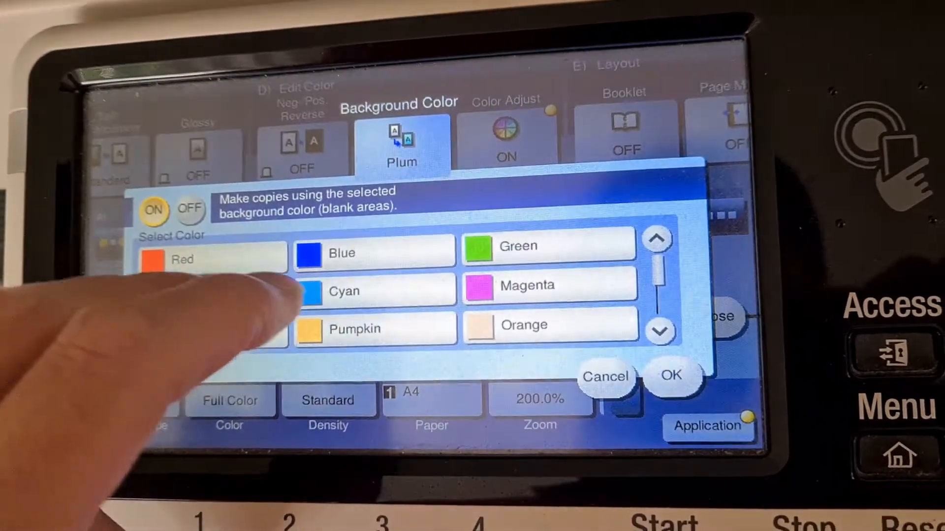
left_click(605, 377)
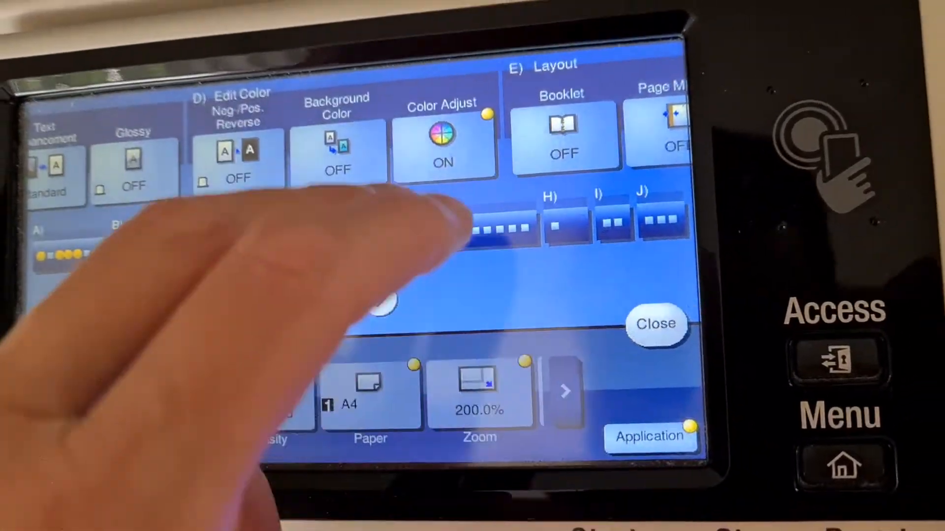
Bring up the Brightness adjustment under Color Adjust.
left_click(442, 142)
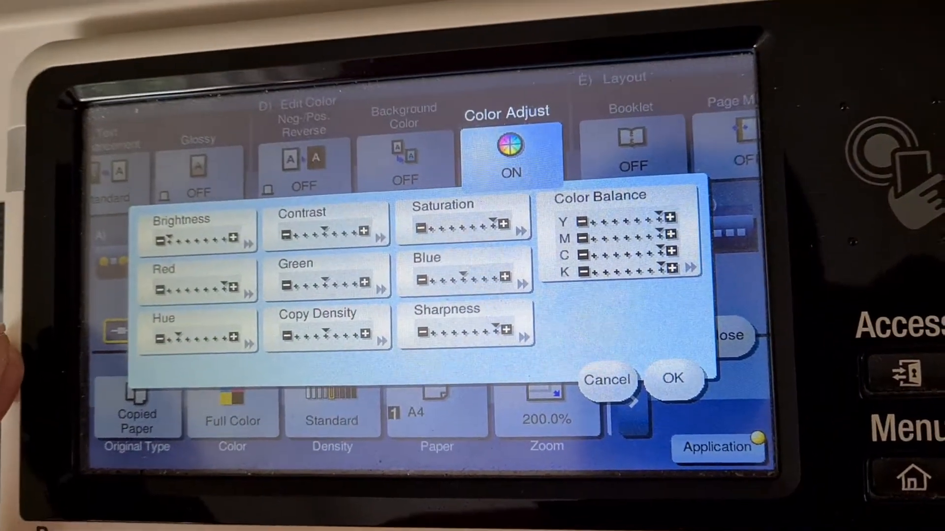
left_click(196, 233)
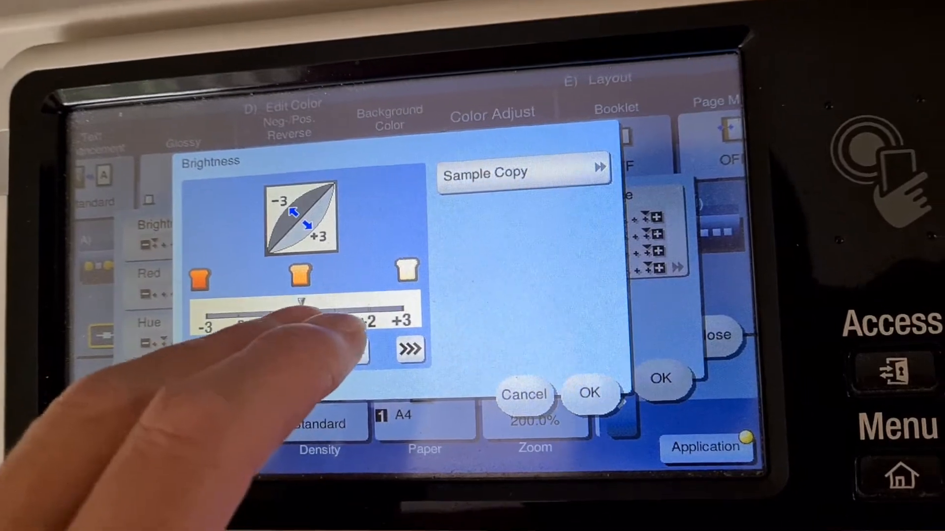